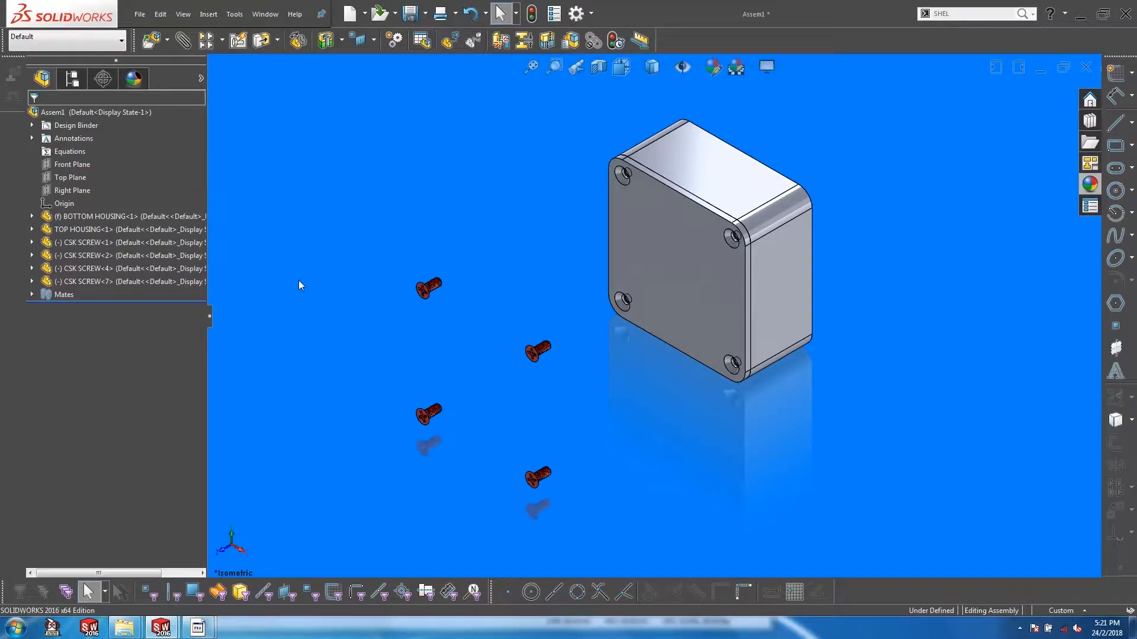
{"action": "mouse_move", "coordinate": [300, 280]}
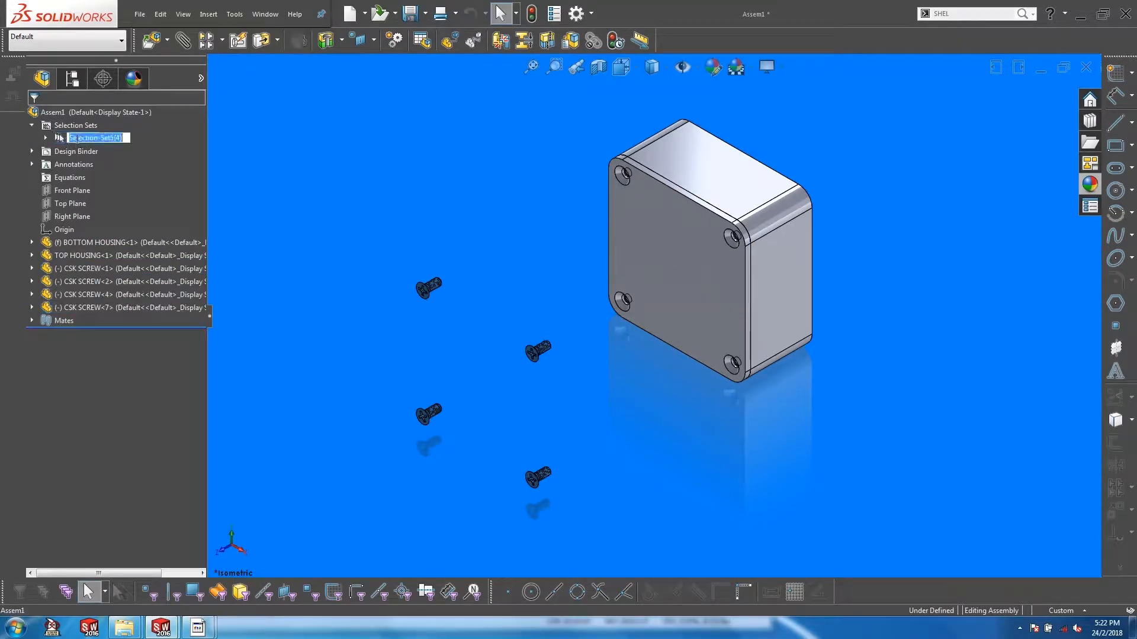
- Review the exploded assembly with CSK SCREW-7 still seated in the housing
{"action": "left_click", "coordinate": [71, 78]}
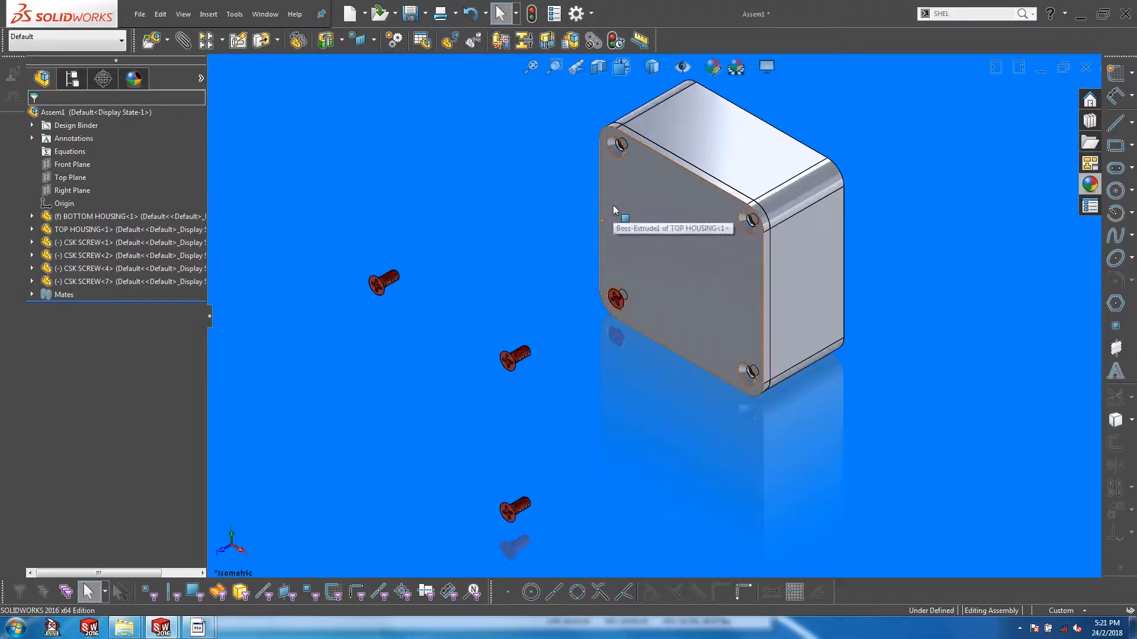
{"action": "mouse_move", "coordinate": [382, 244]}
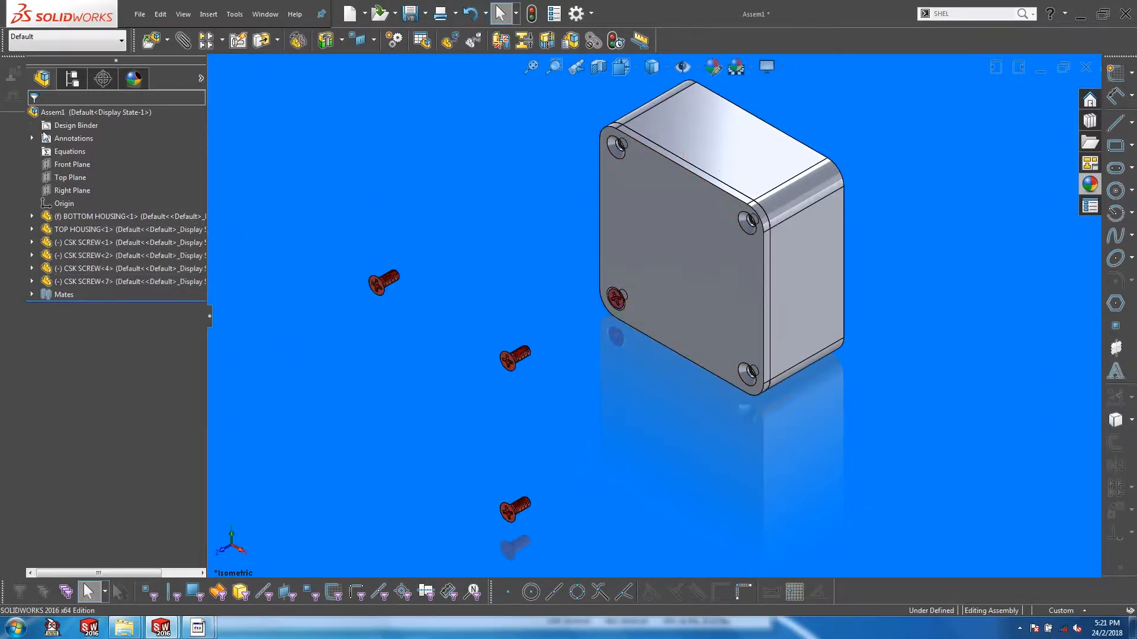
- Edit Explode Step1 to add CSK SCREW-7 alongside the other three screws
{"action": "right_click", "coordinate": [113, 163]}
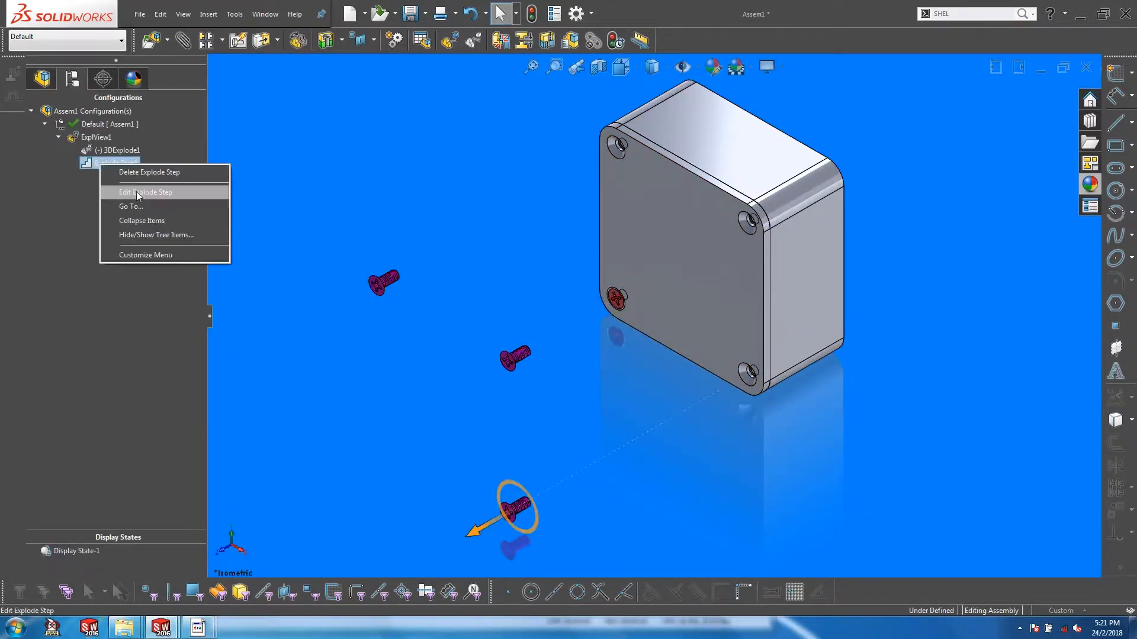
{"action": "left_click", "coordinate": [145, 192]}
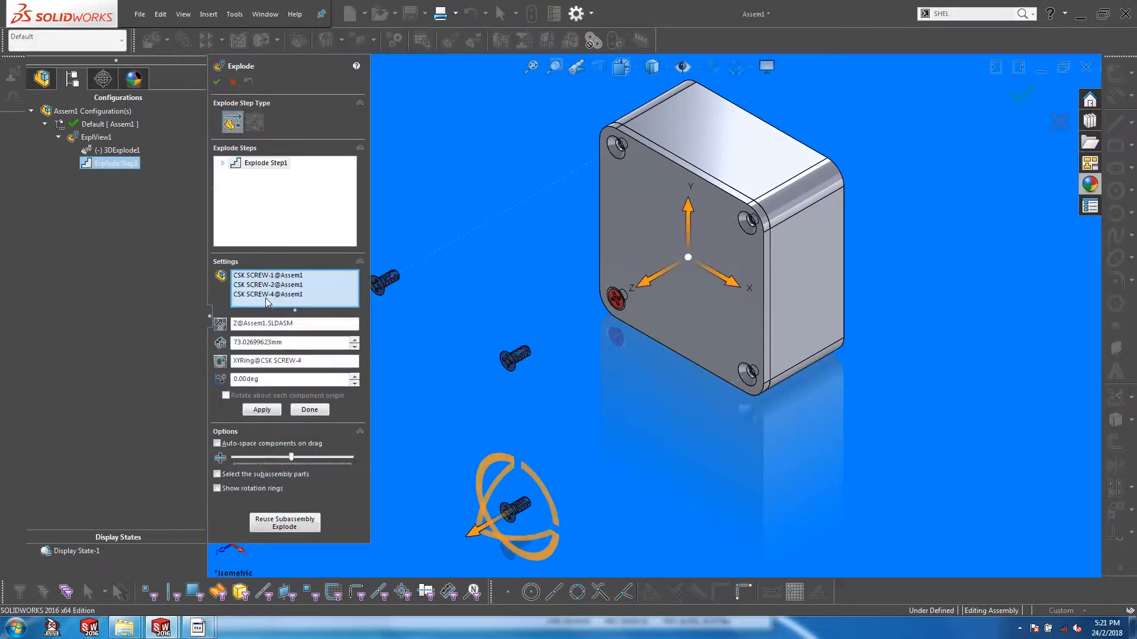
{"action": "mouse_move", "coordinate": [268, 274]}
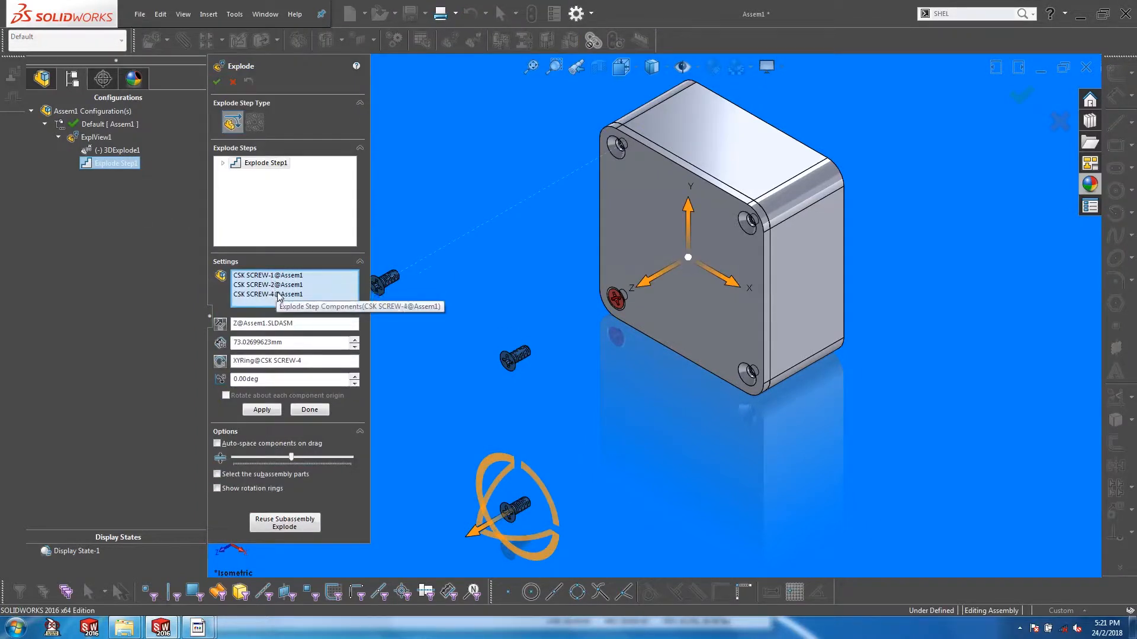
{"action": "mouse_move", "coordinate": [498, 310]}
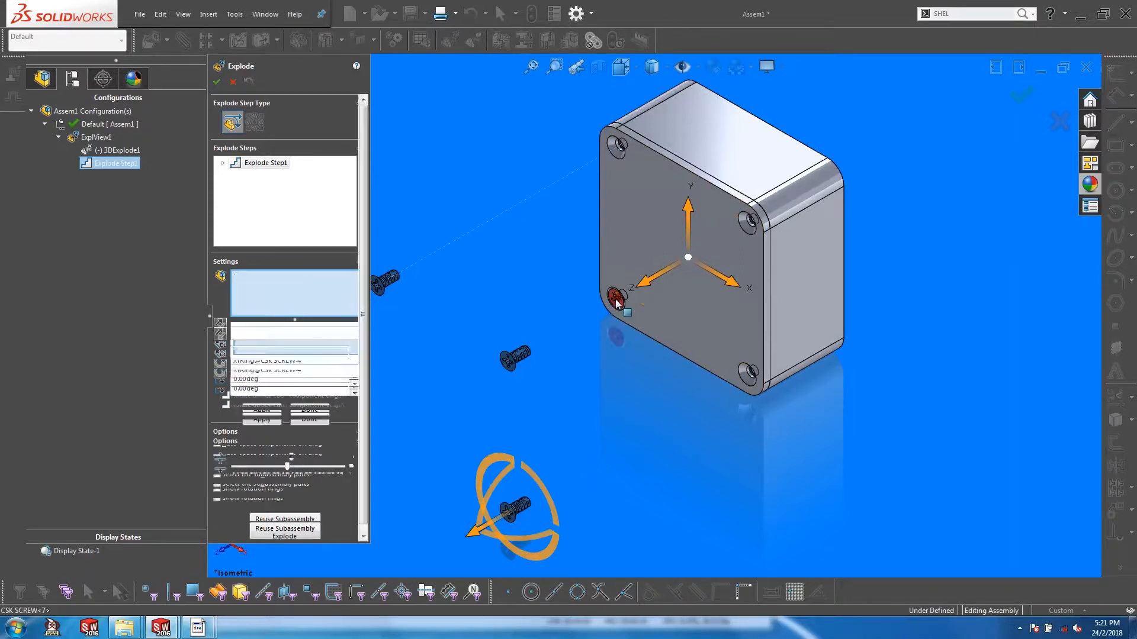
{"action": "left_click", "coordinate": [261, 419]}
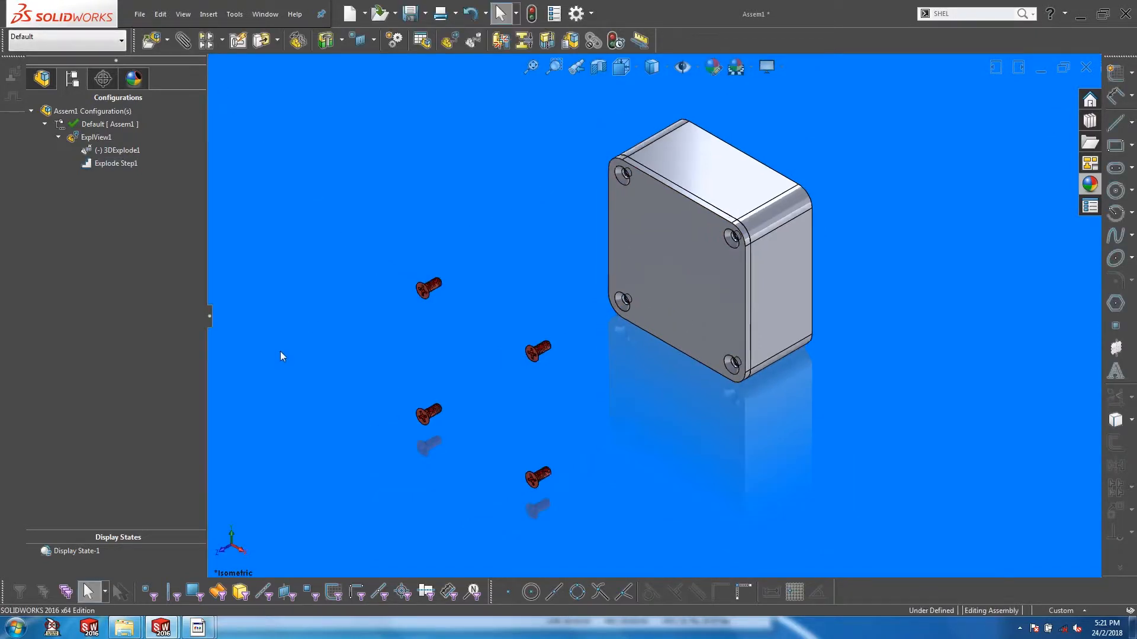
- Show the FeatureManager Design Tree and select CSK SCREW<1>
{"action": "left_click", "coordinate": [41, 78]}
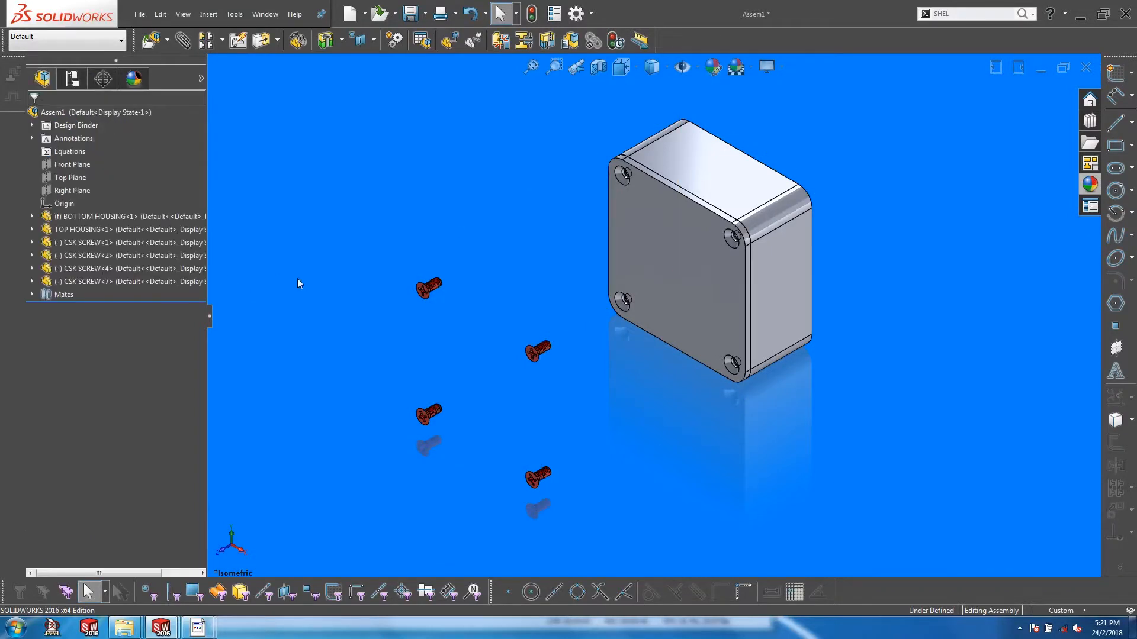
{"action": "mouse_move", "coordinate": [301, 284]}
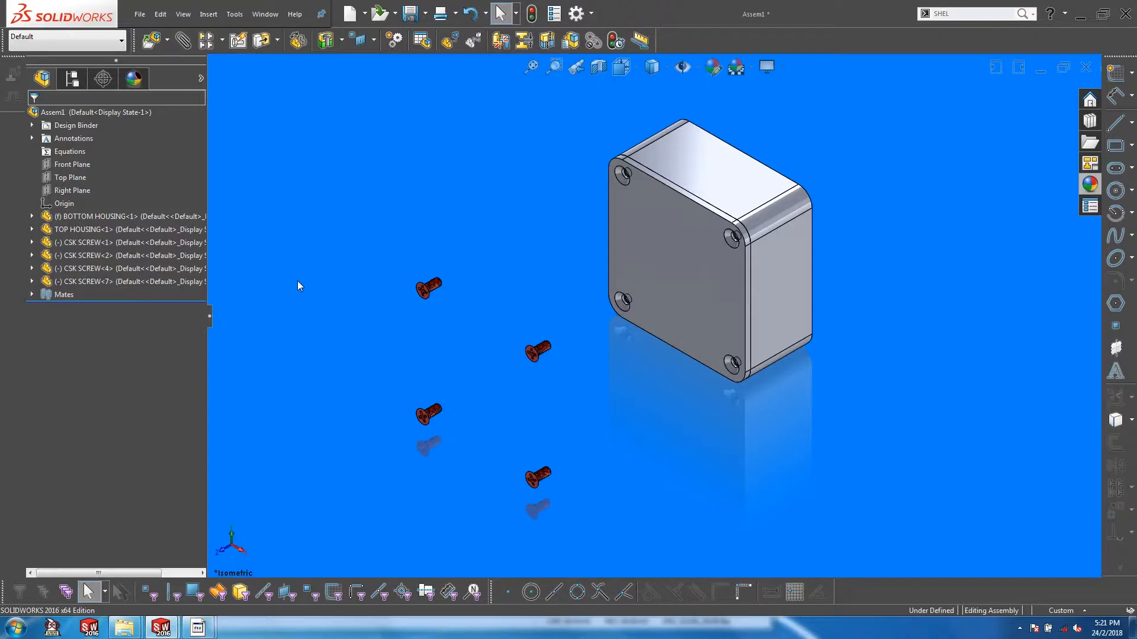
{"action": "mouse_move", "coordinate": [307, 280]}
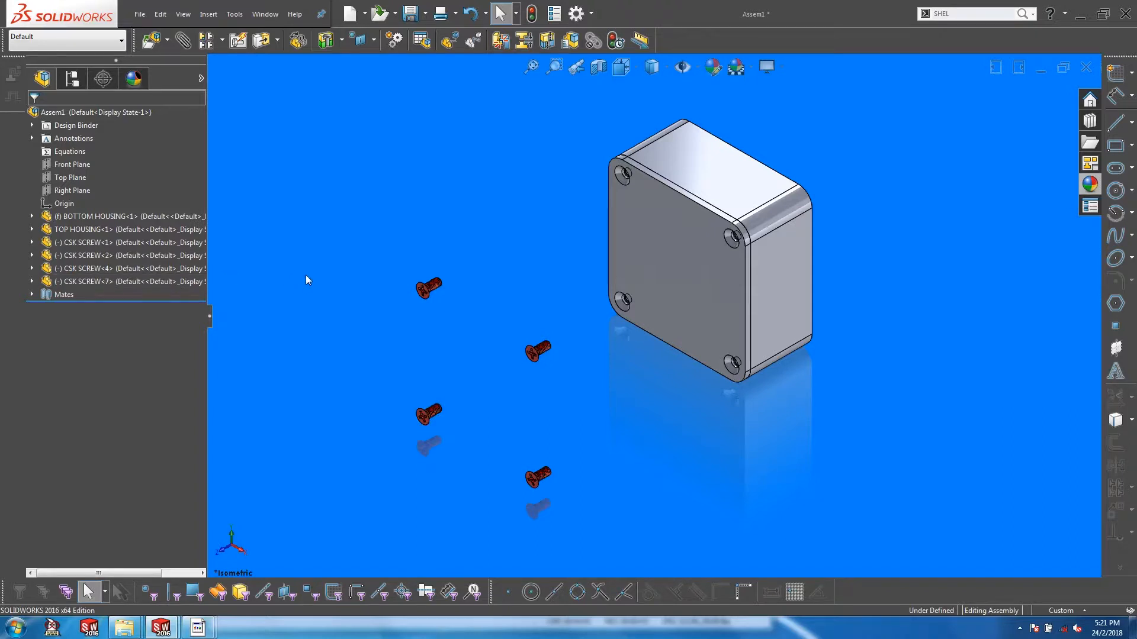
{"action": "mouse_move", "coordinate": [301, 279]}
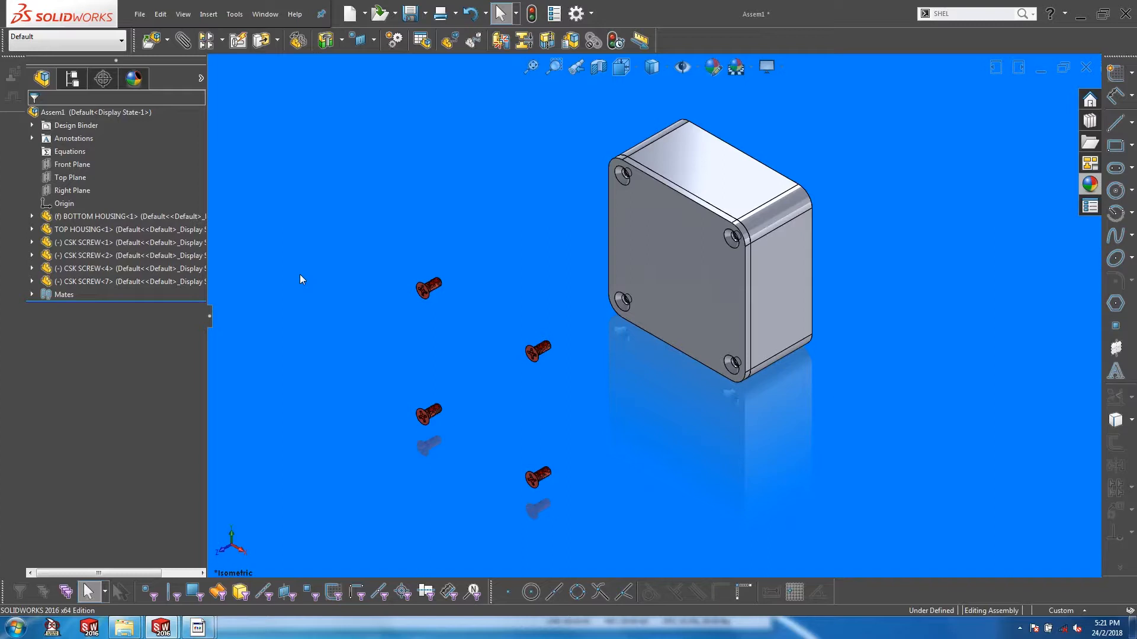
{"action": "left_click", "coordinate": [98, 242]}
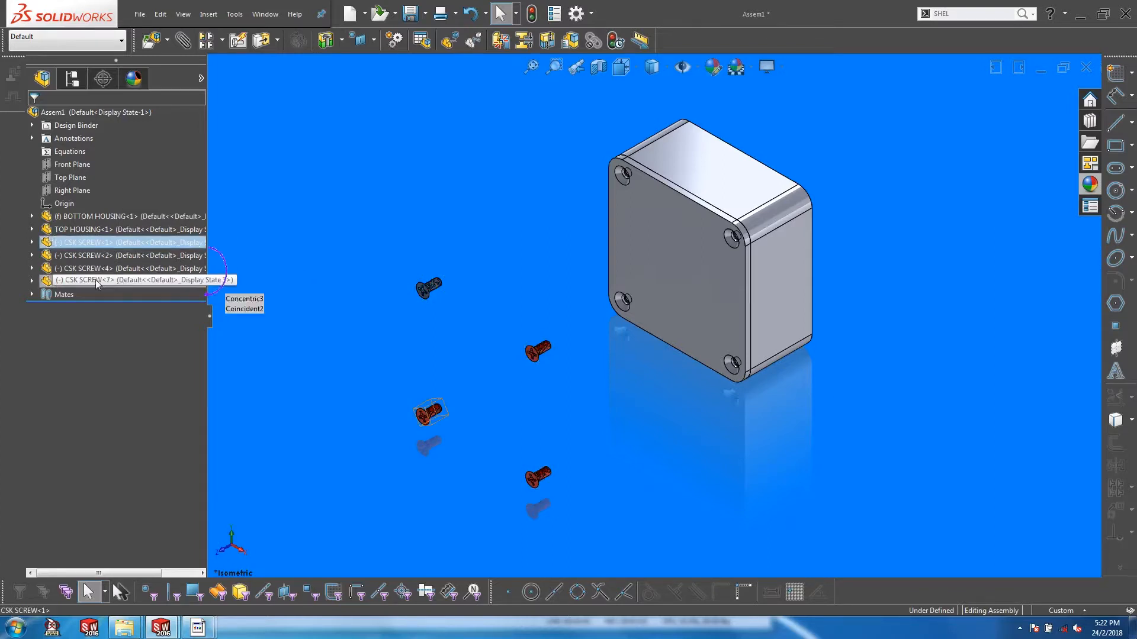
- Save the four CSK screws as Selection-Set1 and start renaming it
{"action": "right_click", "coordinate": [94, 280]}
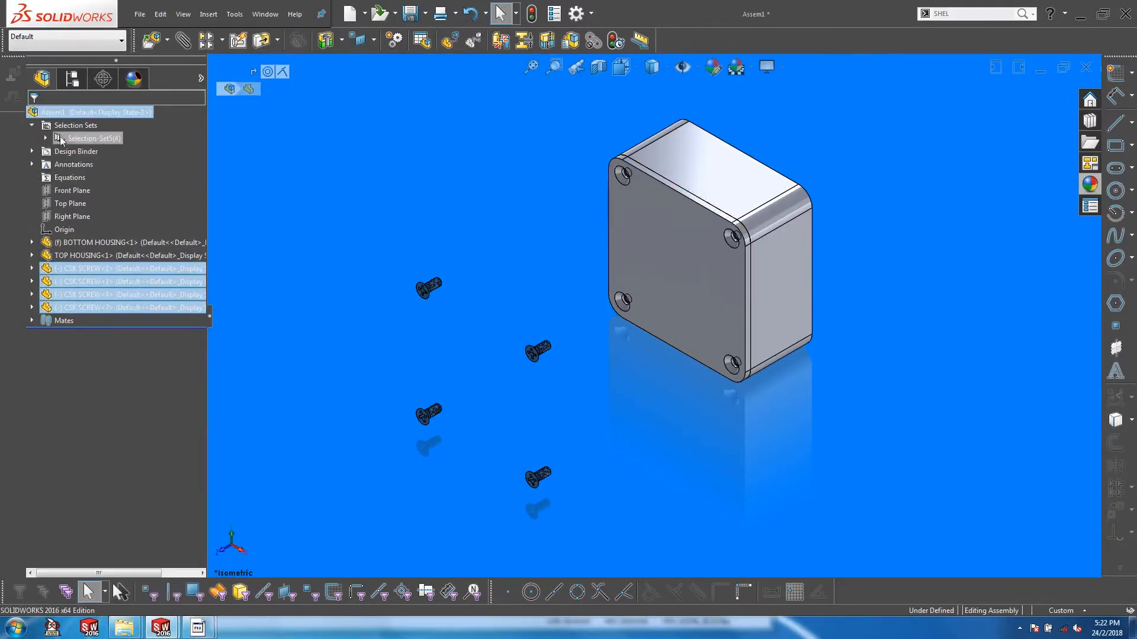
{"action": "left_click", "coordinate": [90, 138]}
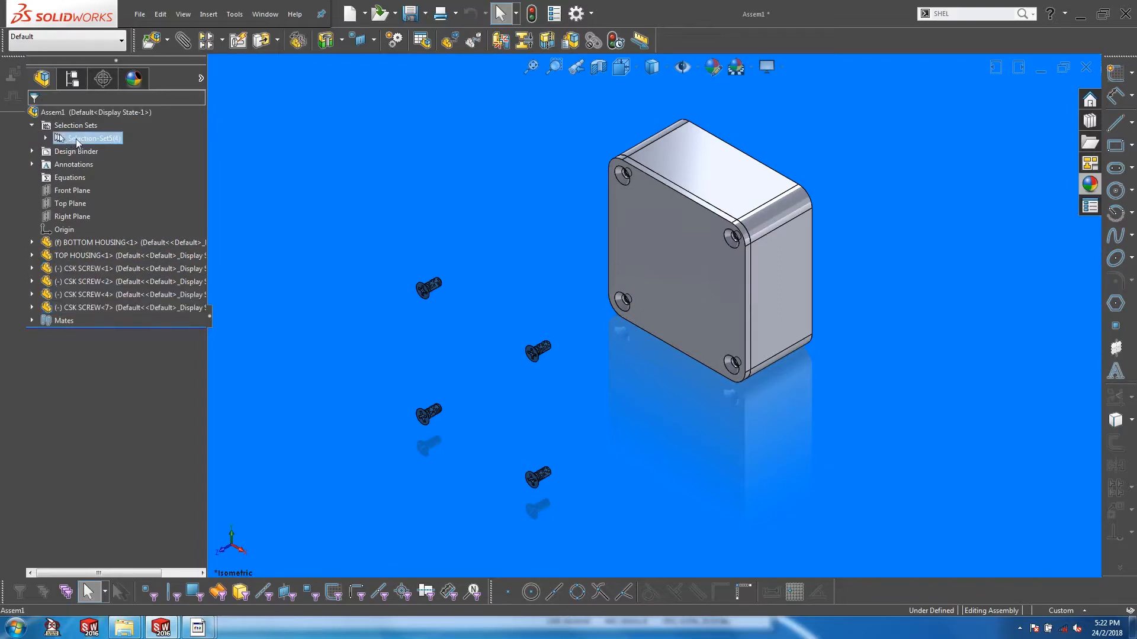
{"action": "double_click", "coordinate": [95, 138]}
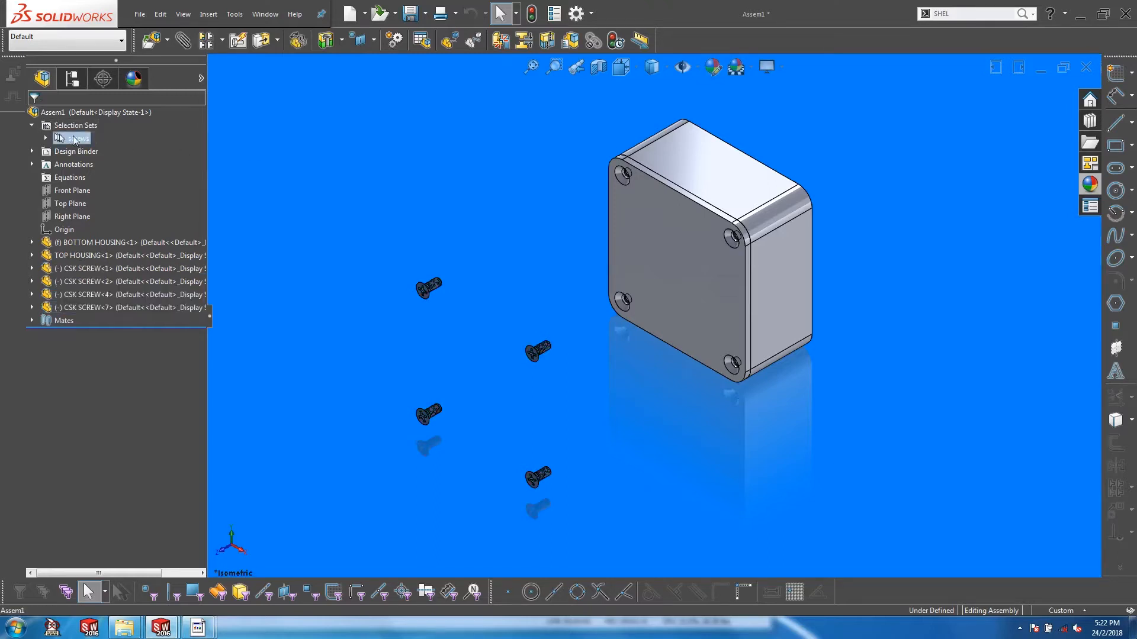
- Create a new exploded view for Default and show the tree with Selection Sets
{"action": "left_click", "coordinate": [71, 79]}
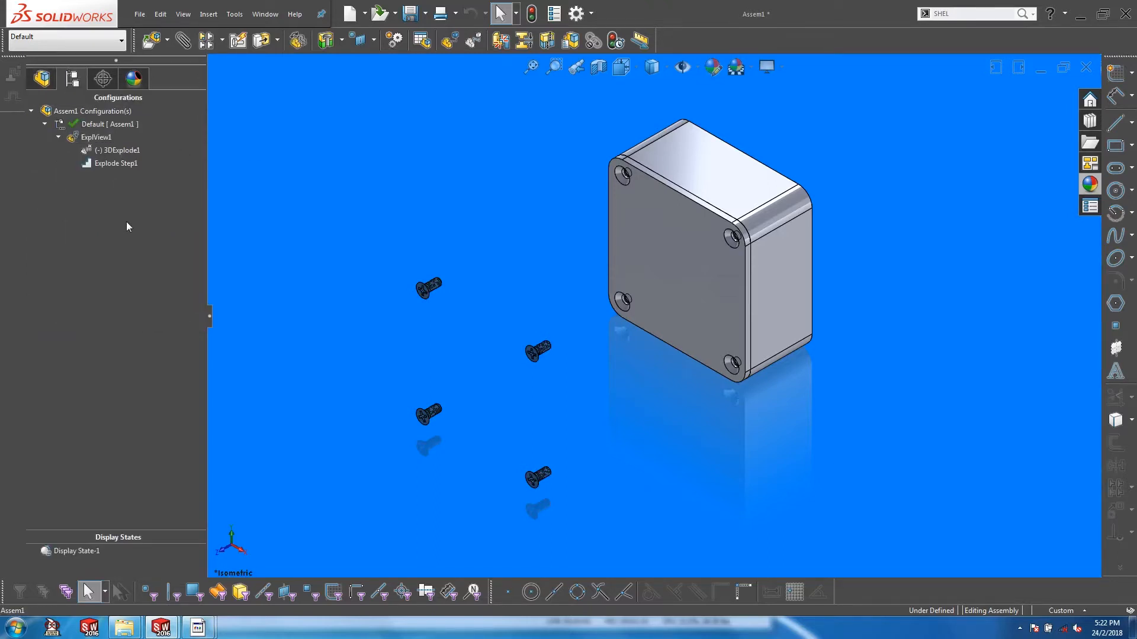
{"action": "mouse_move", "coordinate": [114, 214]}
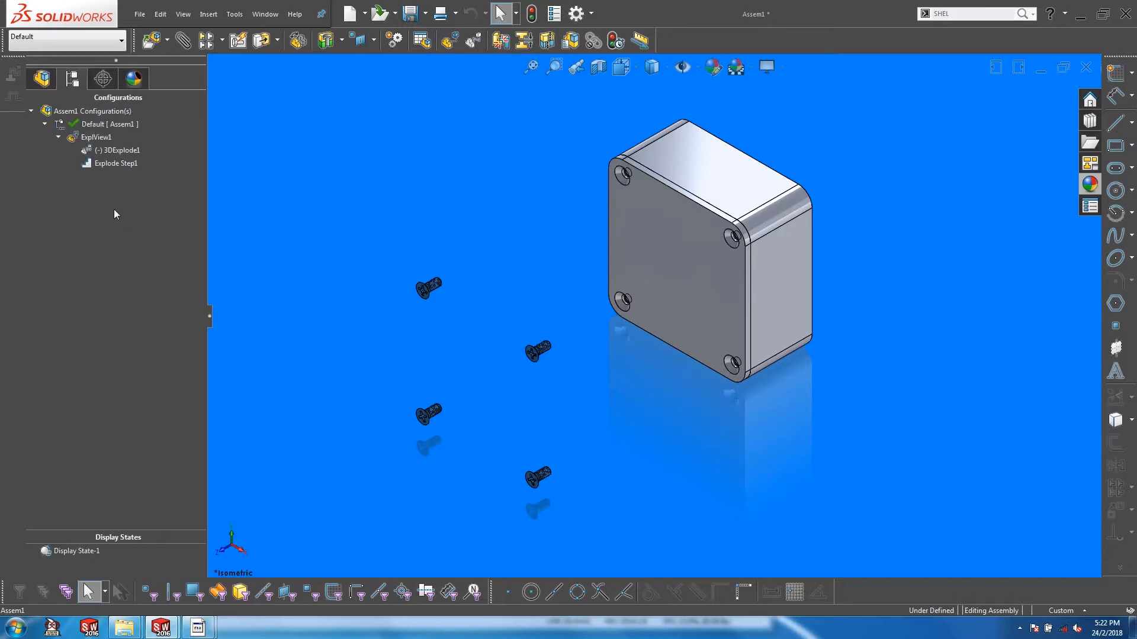
{"action": "right_click", "coordinate": [109, 124]}
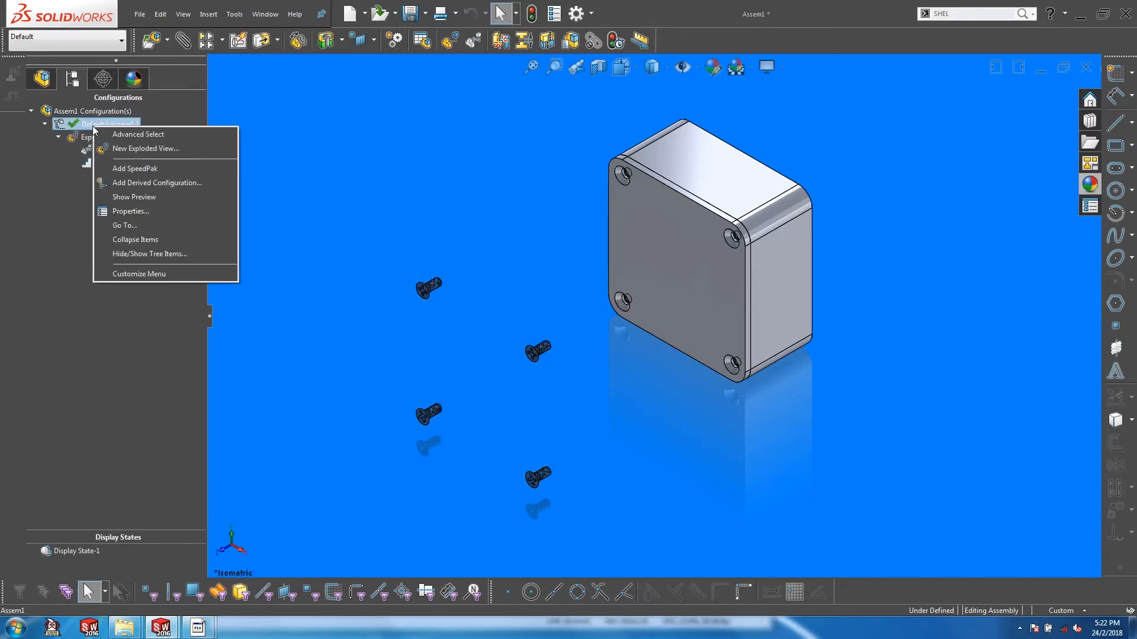
{"action": "left_click", "coordinate": [145, 149]}
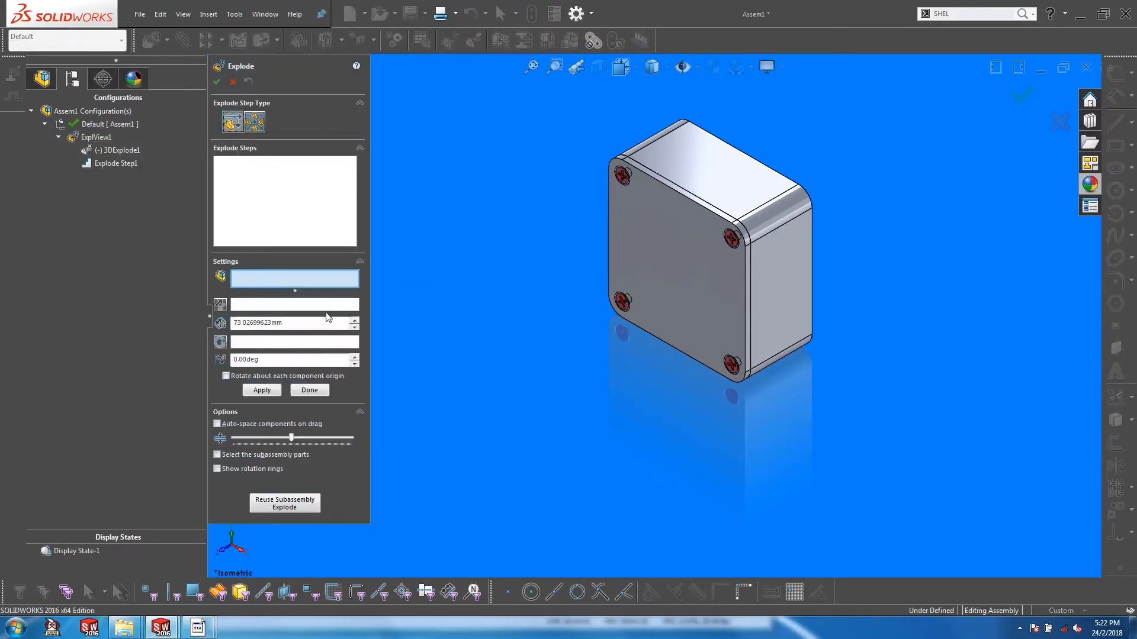
{"action": "left_click", "coordinate": [41, 78]}
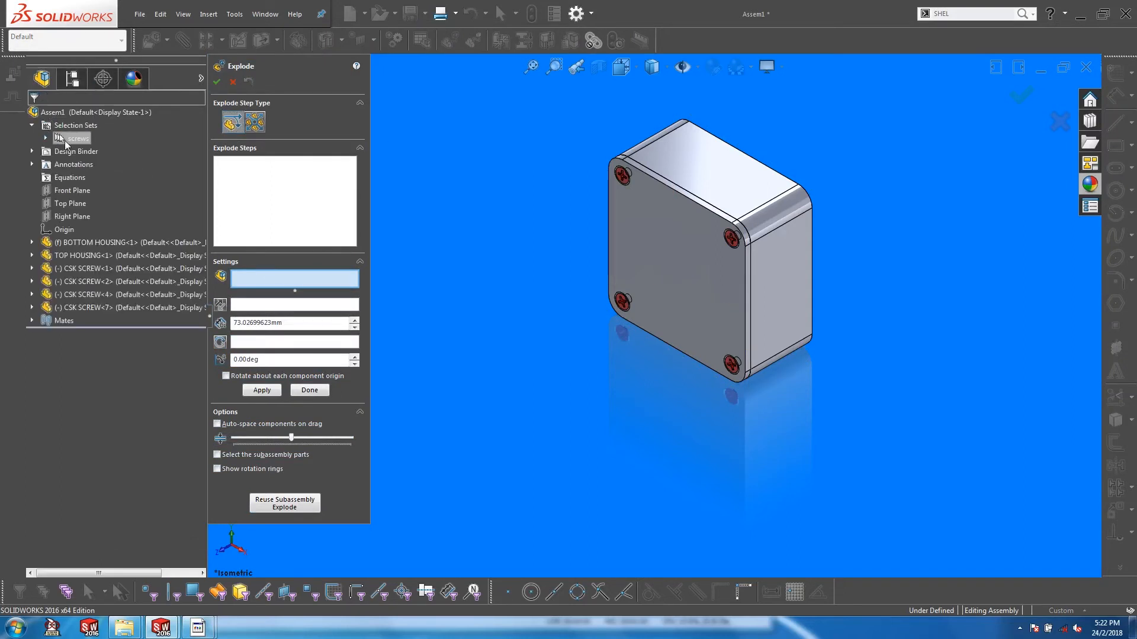